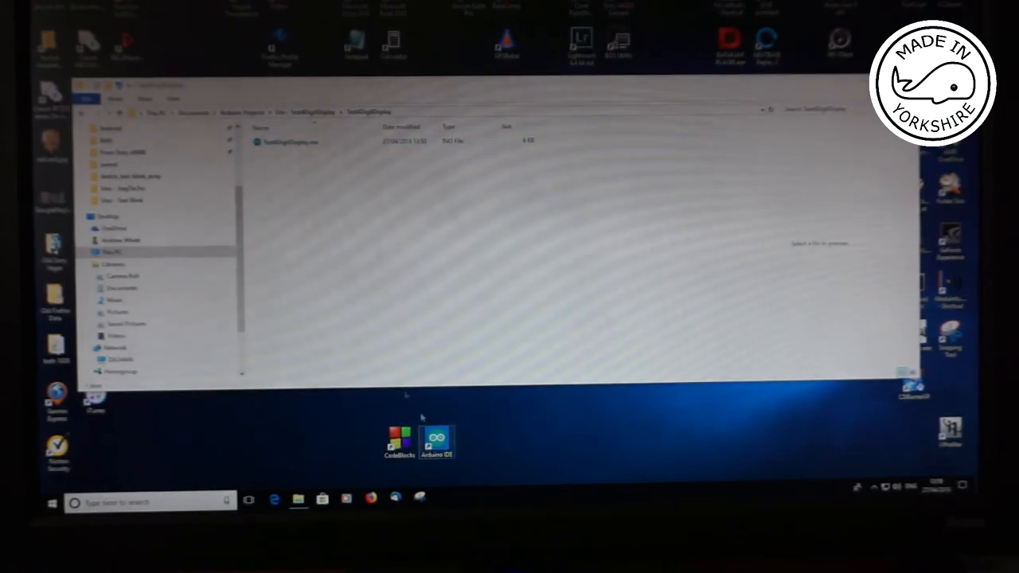
Step: Launch TestDigitDisplay.ino from its folder so it opens in the Arduino IDE
{"action": "left_click", "coordinate": [290, 142]}
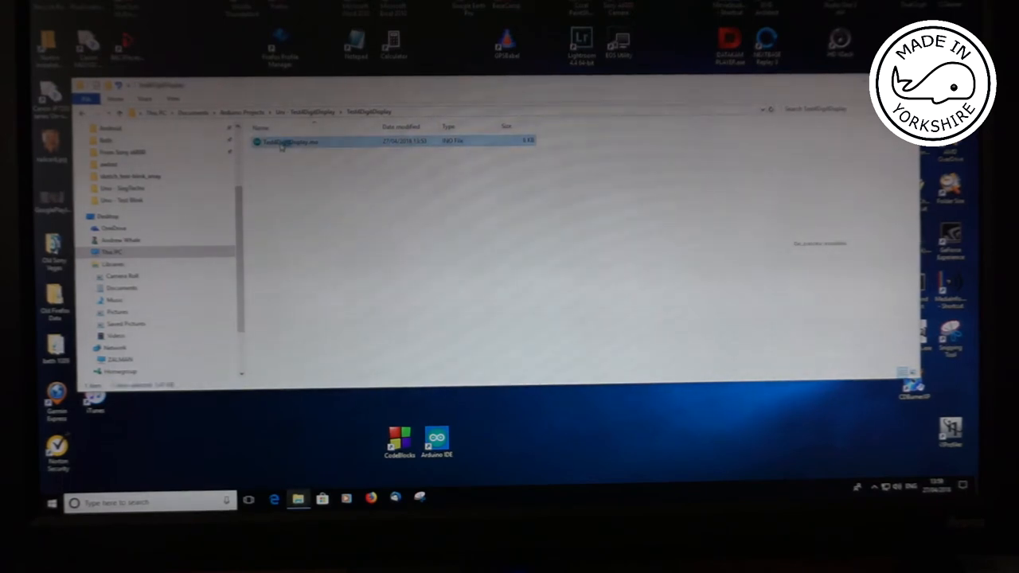
{"action": "double_click", "coordinate": [287, 142]}
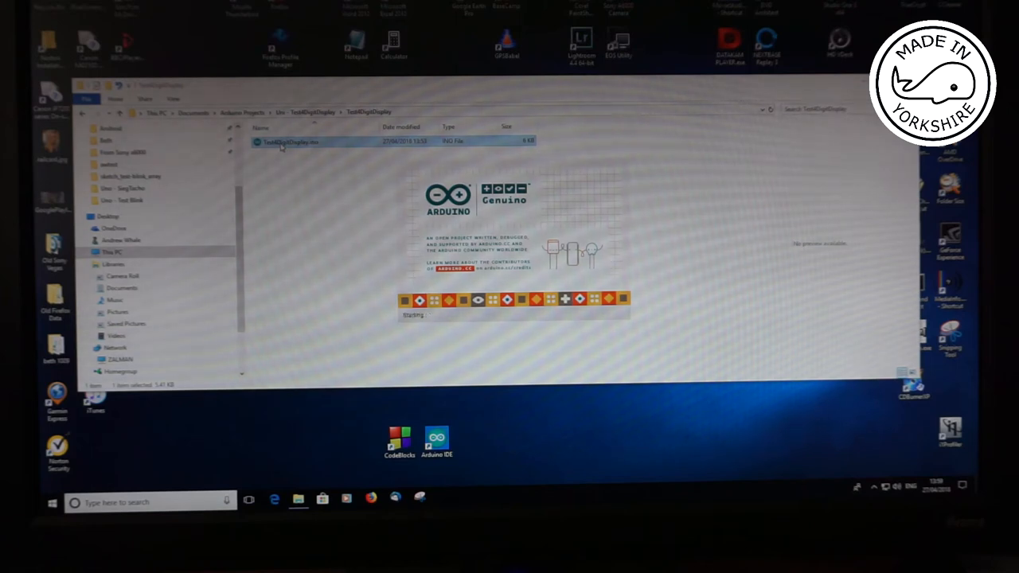
{"action": "double_click", "coordinate": [290, 142]}
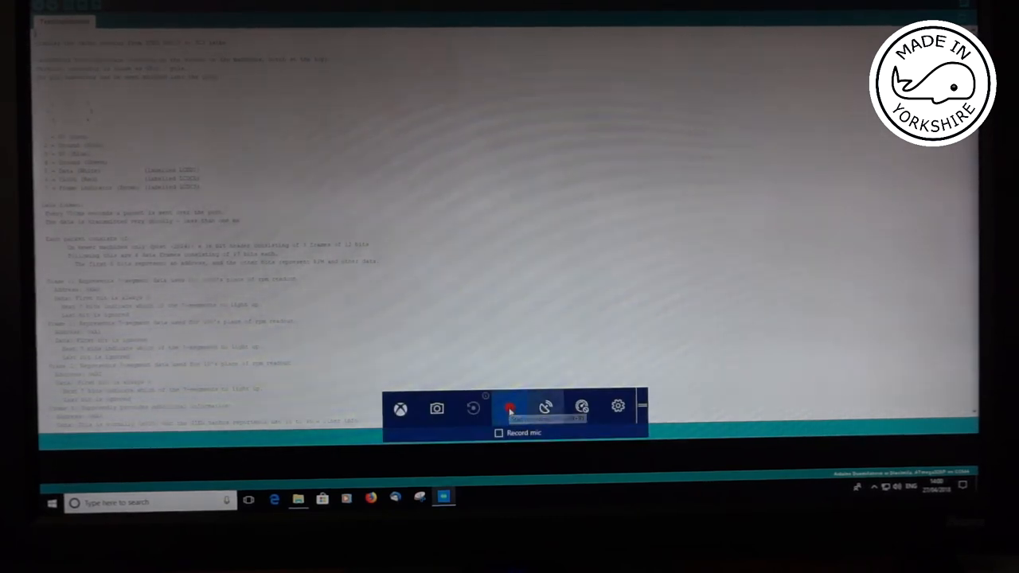
Step: Maximise the Arduino IDE window so the TestDigitDisplay code fills the screen
{"action": "left_click", "coordinate": [510, 407]}
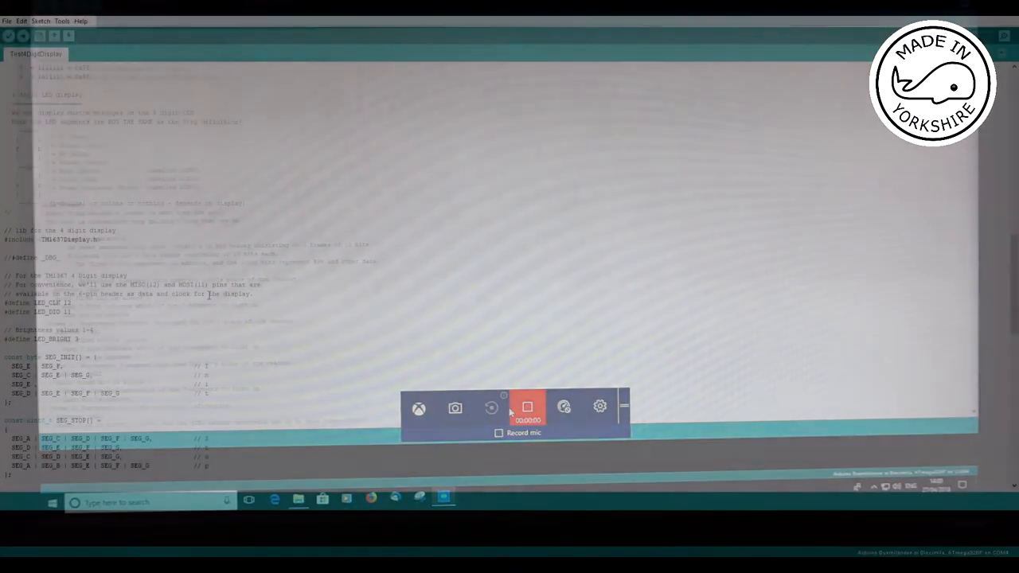
{"action": "left_click", "coordinate": [527, 408]}
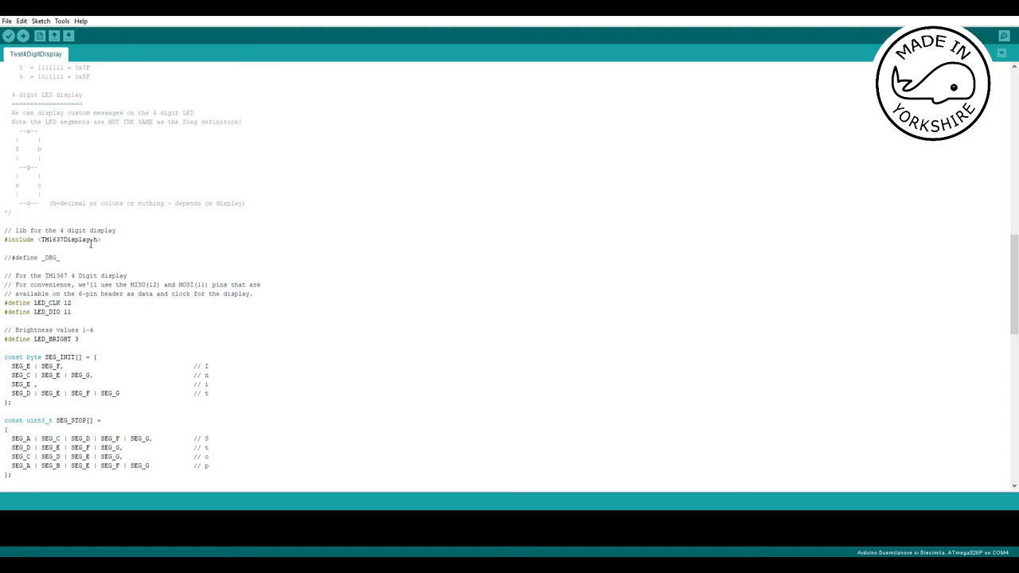
{"action": "scroll", "scroll_direction": "down", "scroll_amount": 3}
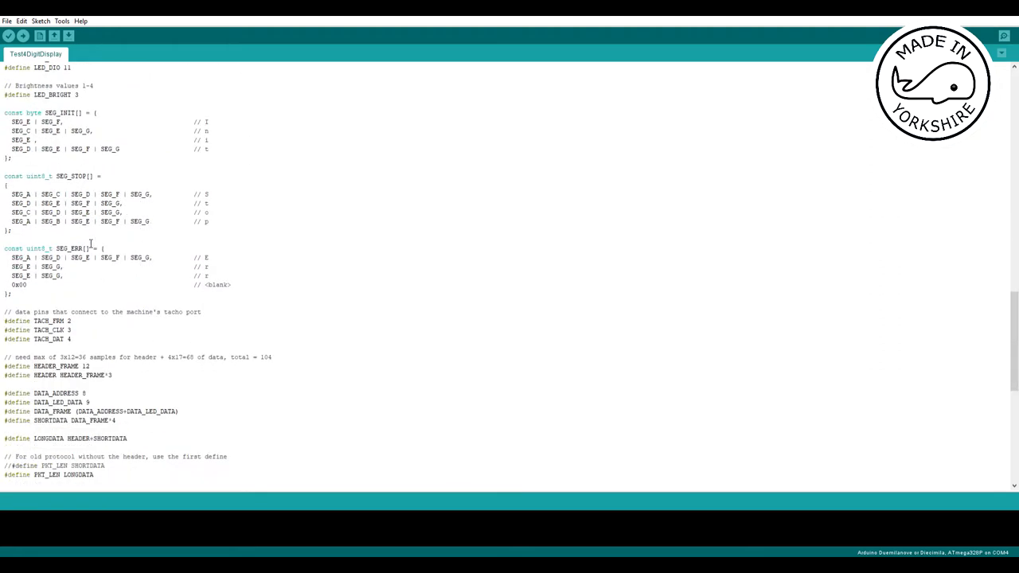
{"action": "scroll", "scroll_direction": "down", "scroll_amount": 3}
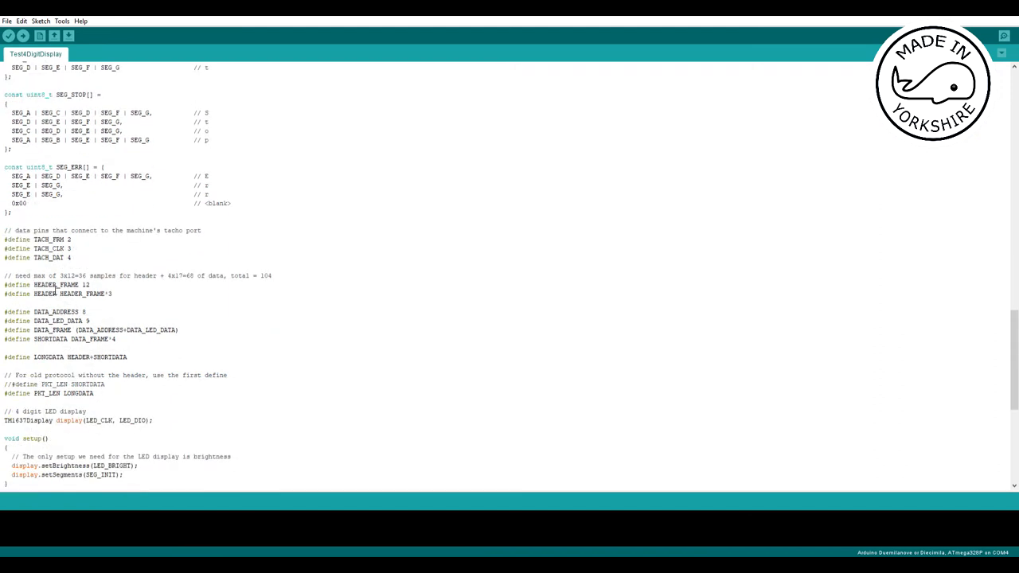
{"action": "scroll", "scroll_direction": "down", "scroll_amount": 3}
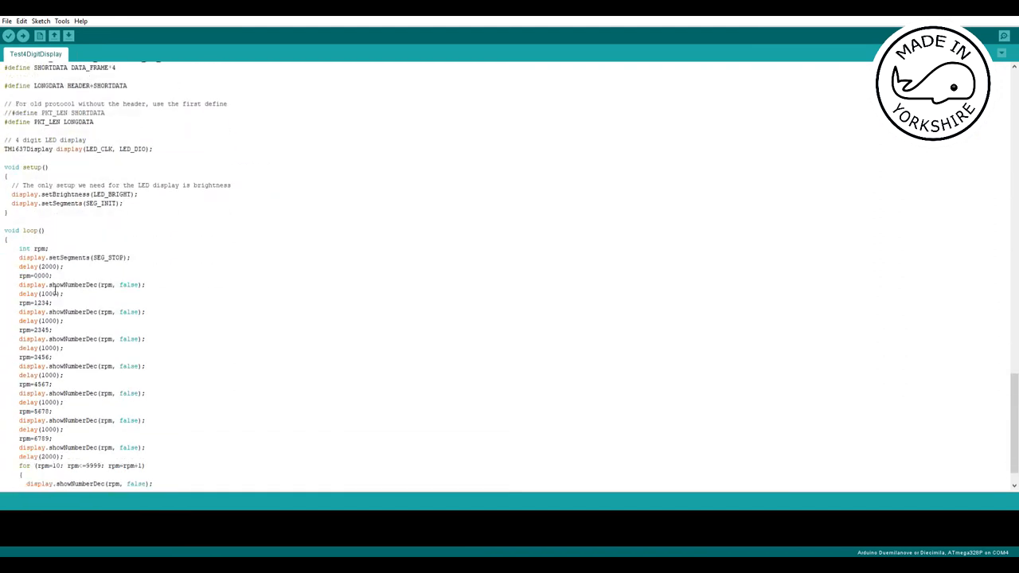
{"action": "scroll", "scroll_direction": "down", "scroll_amount": 3}
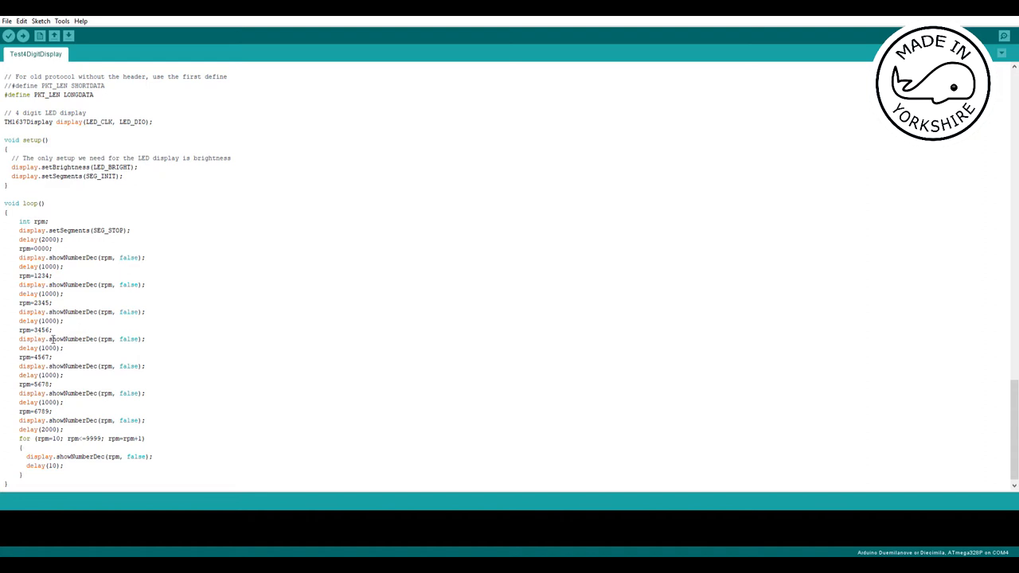
Step: Upload the TestDigitDisplay sketch, compiling it and sending it to the board
{"action": "scroll", "scroll_direction": "up", "scroll_amount": 3}
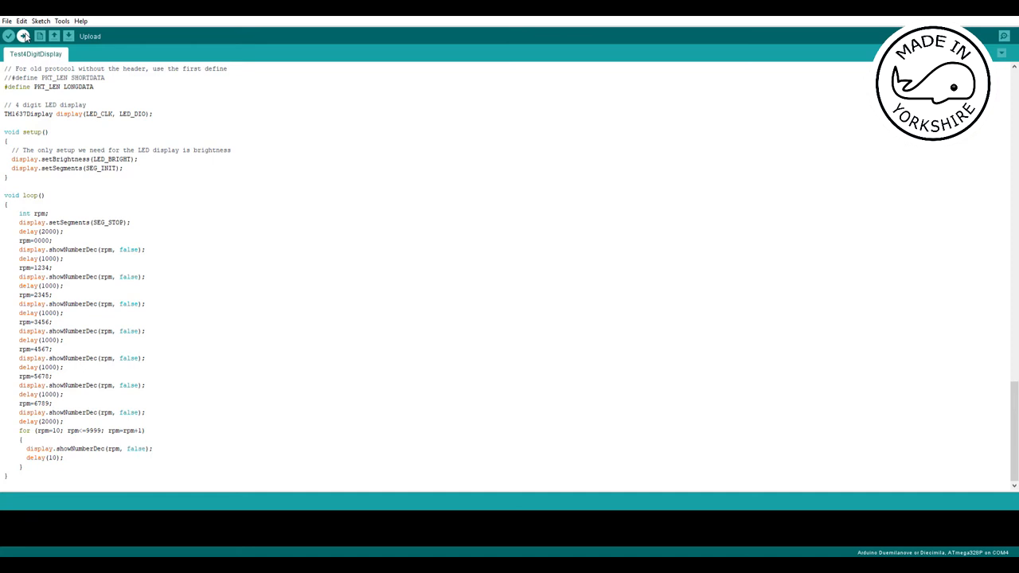
{"action": "left_click", "coordinate": [24, 35]}
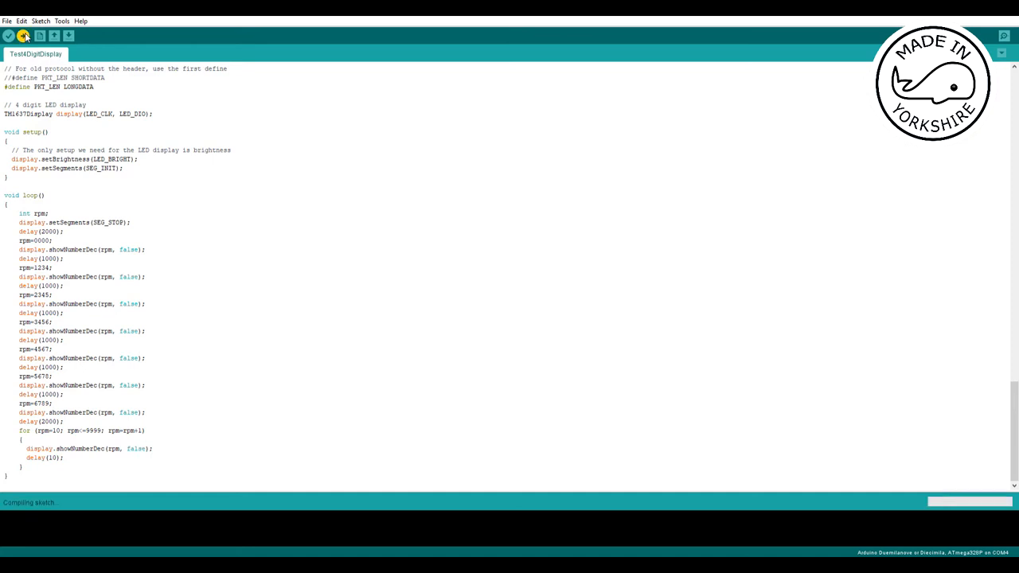